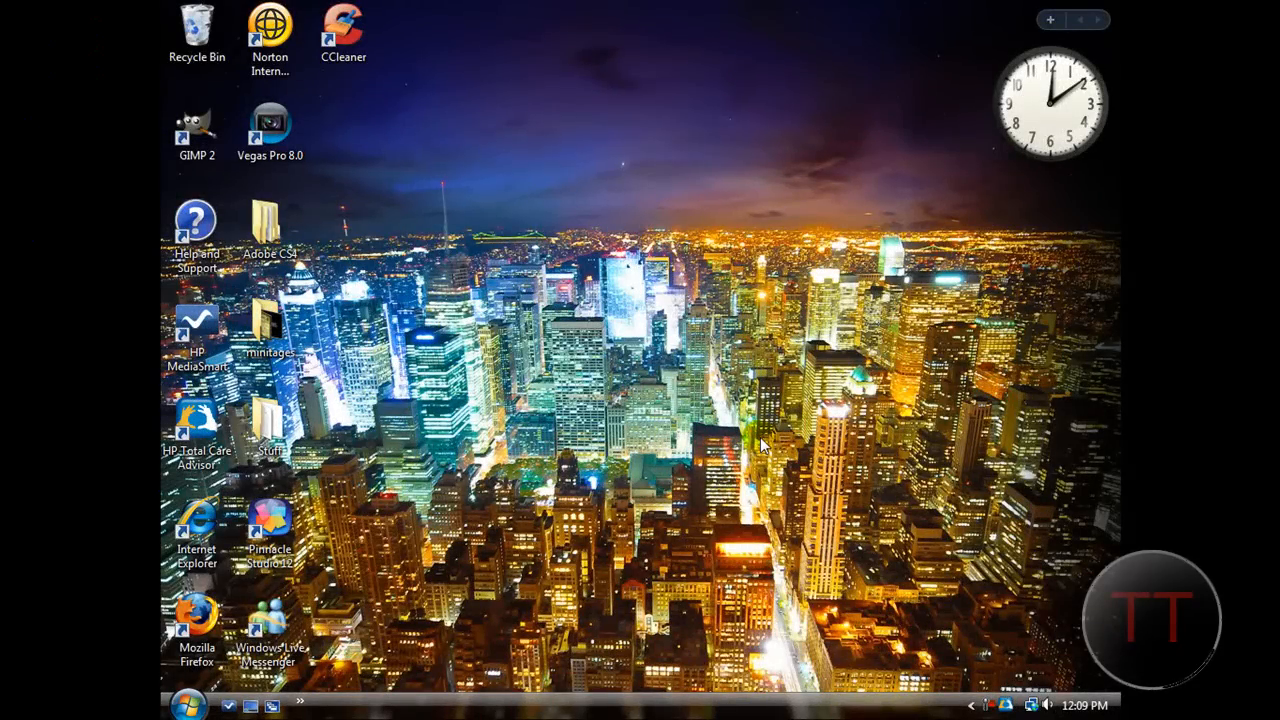
mouse_move(764, 440)
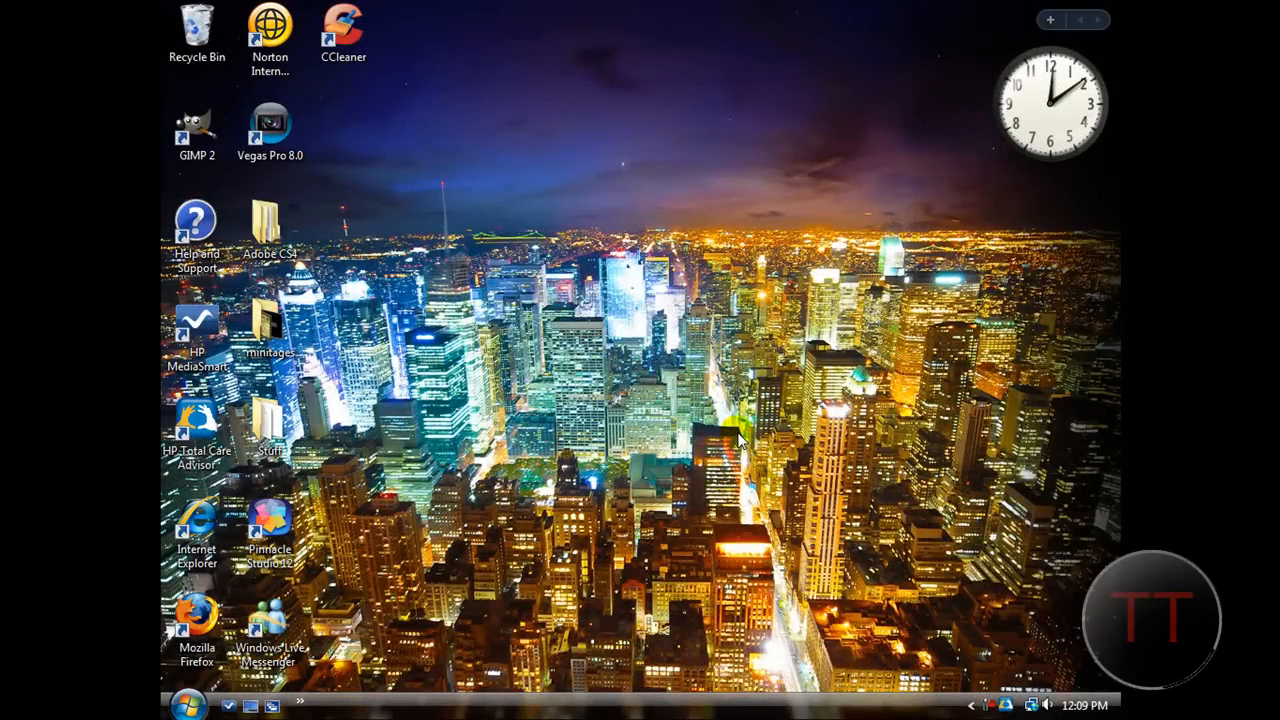
mouse_move(740, 436)
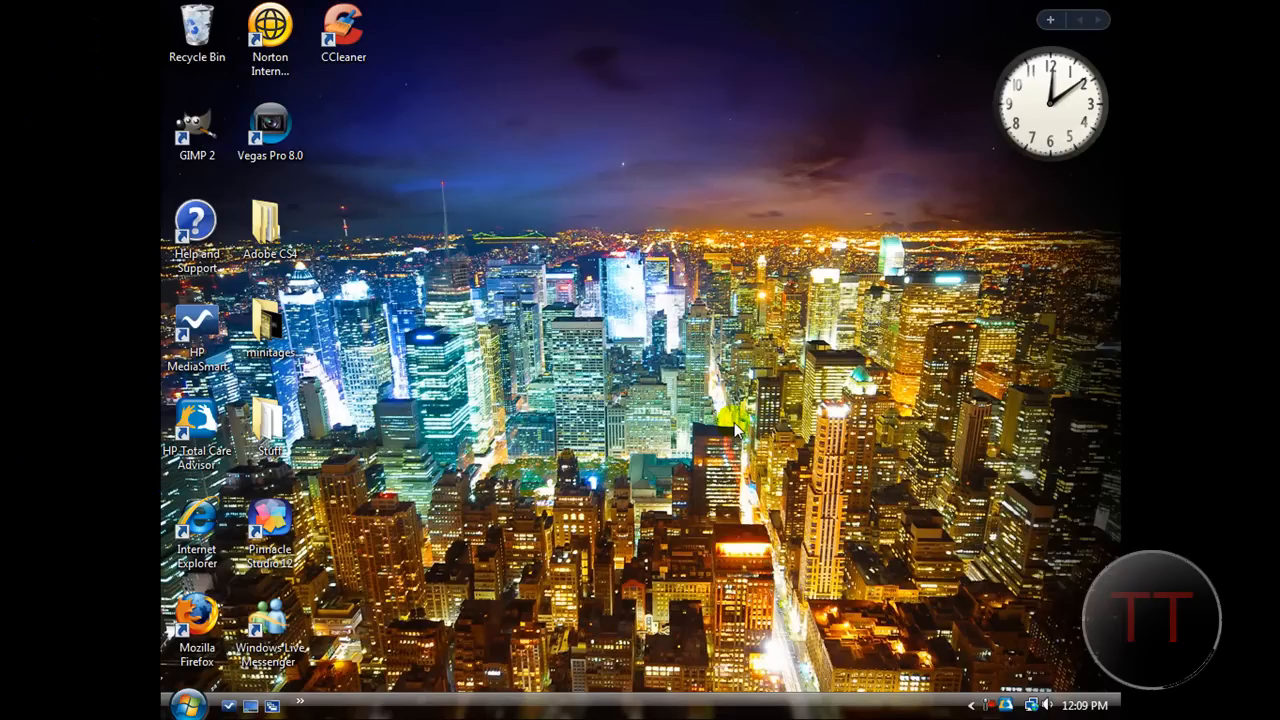
mouse_move(700, 468)
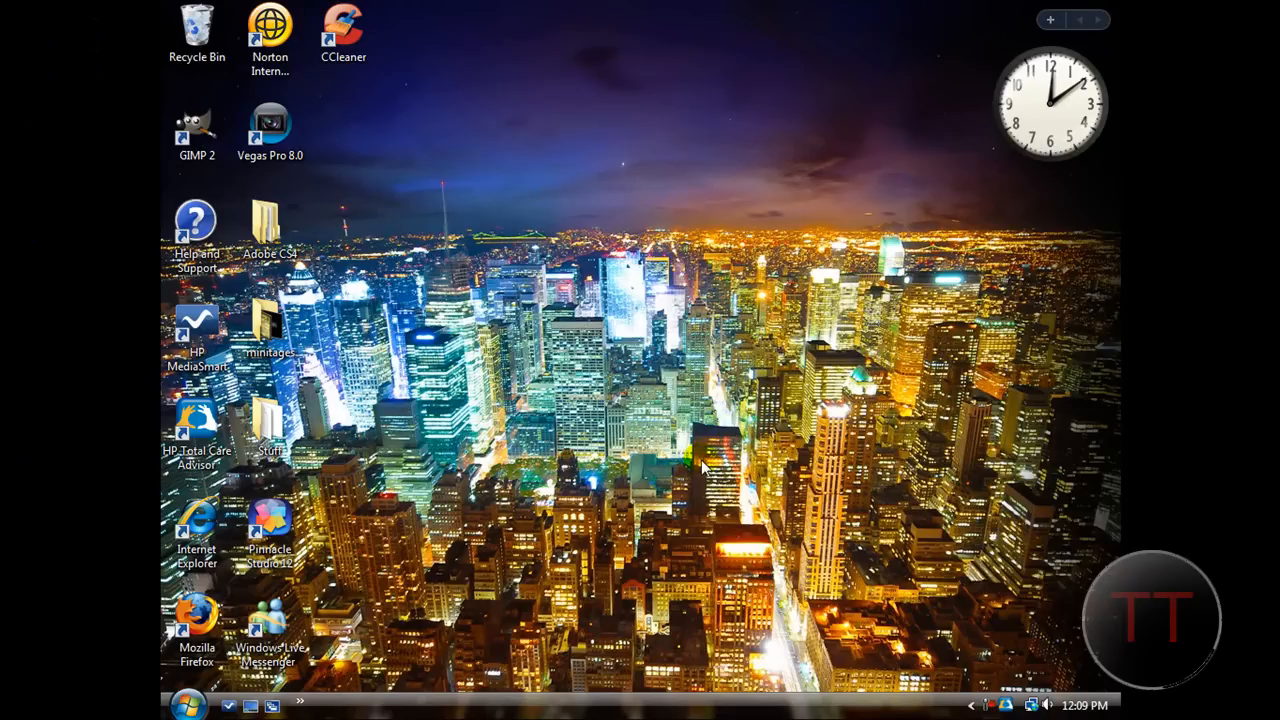
mouse_move(708, 460)
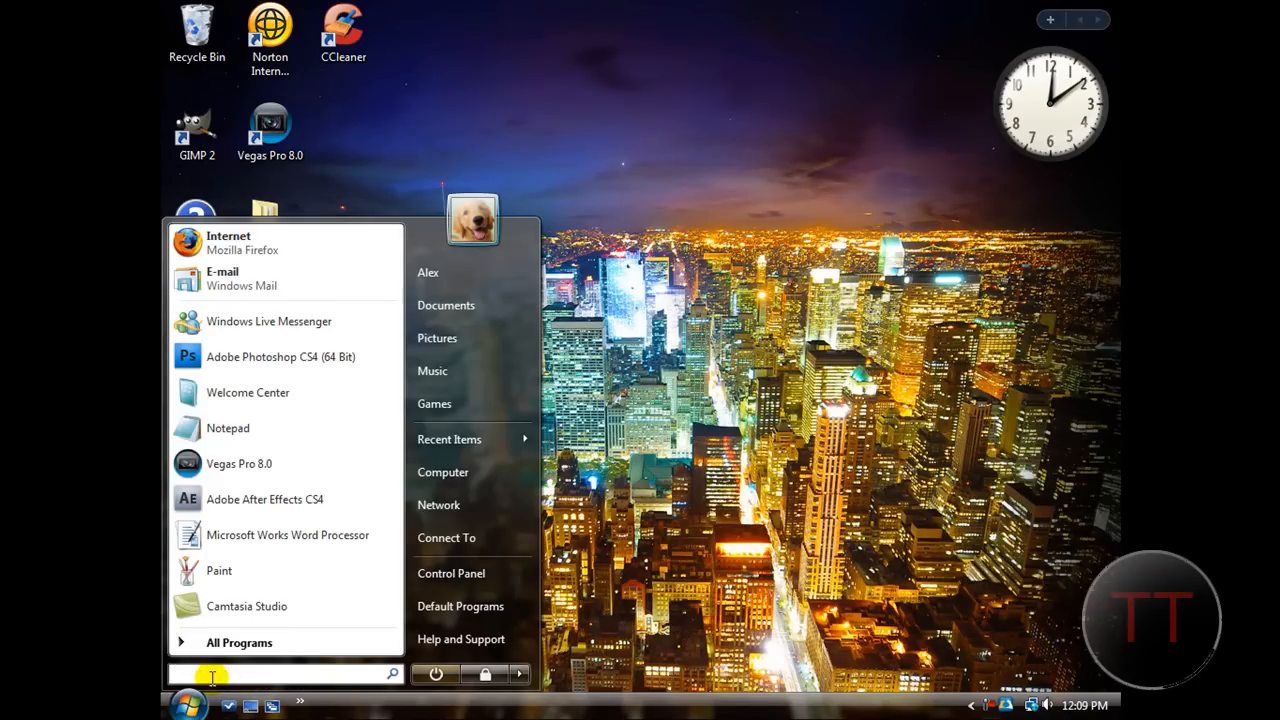
Step: Launch Run from Start search and enter %temp% to reach the user's Temp folder
type("run")
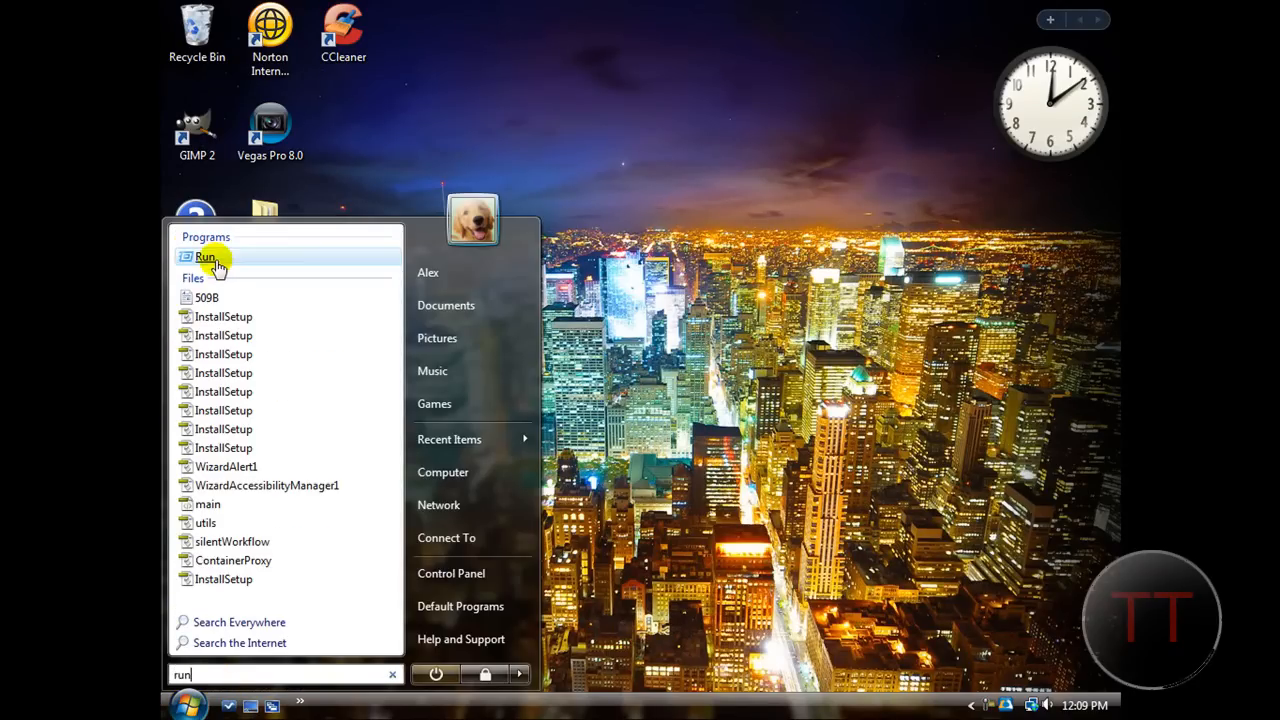
left_click(204, 256)
type("%temp%")
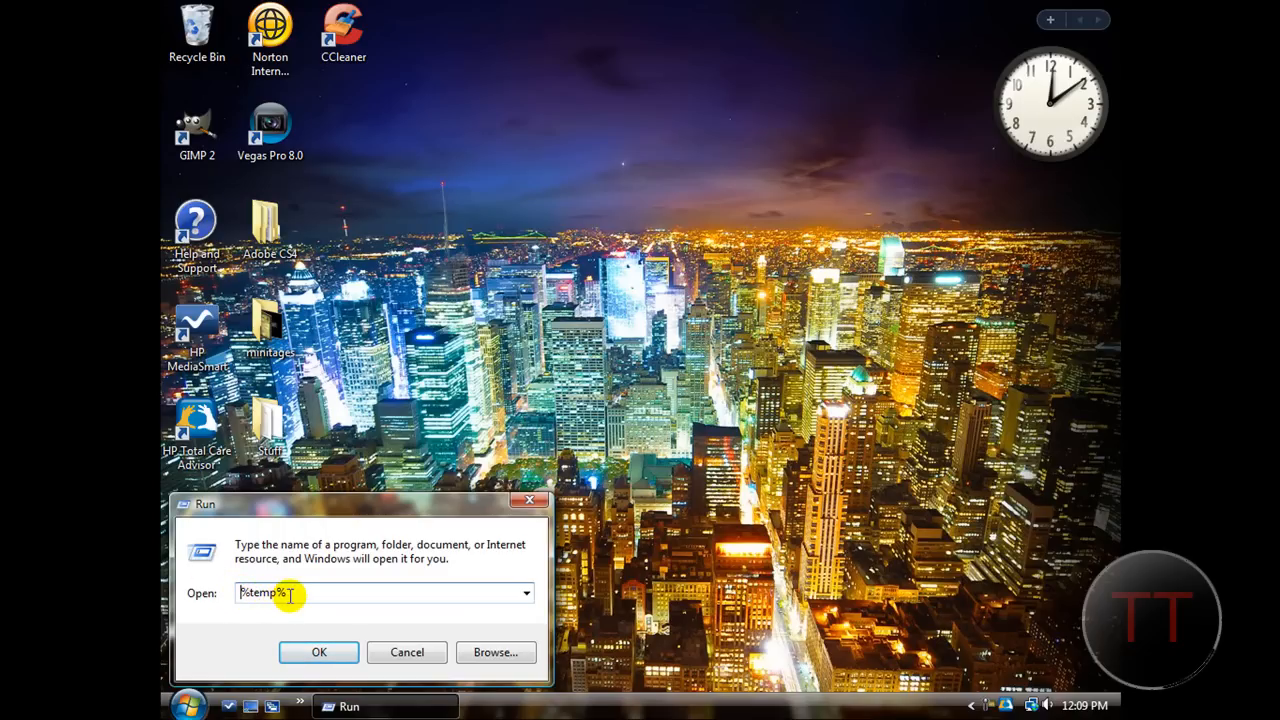
left_click(318, 652)
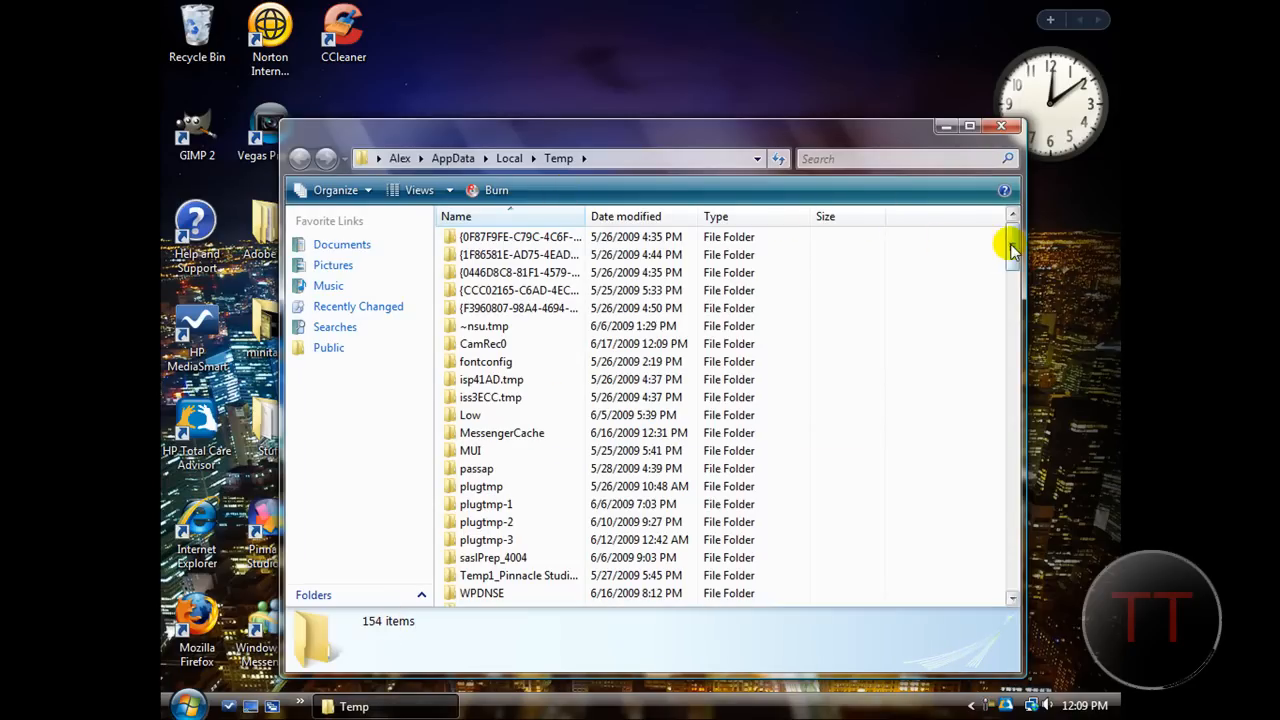
scroll("down", 3)
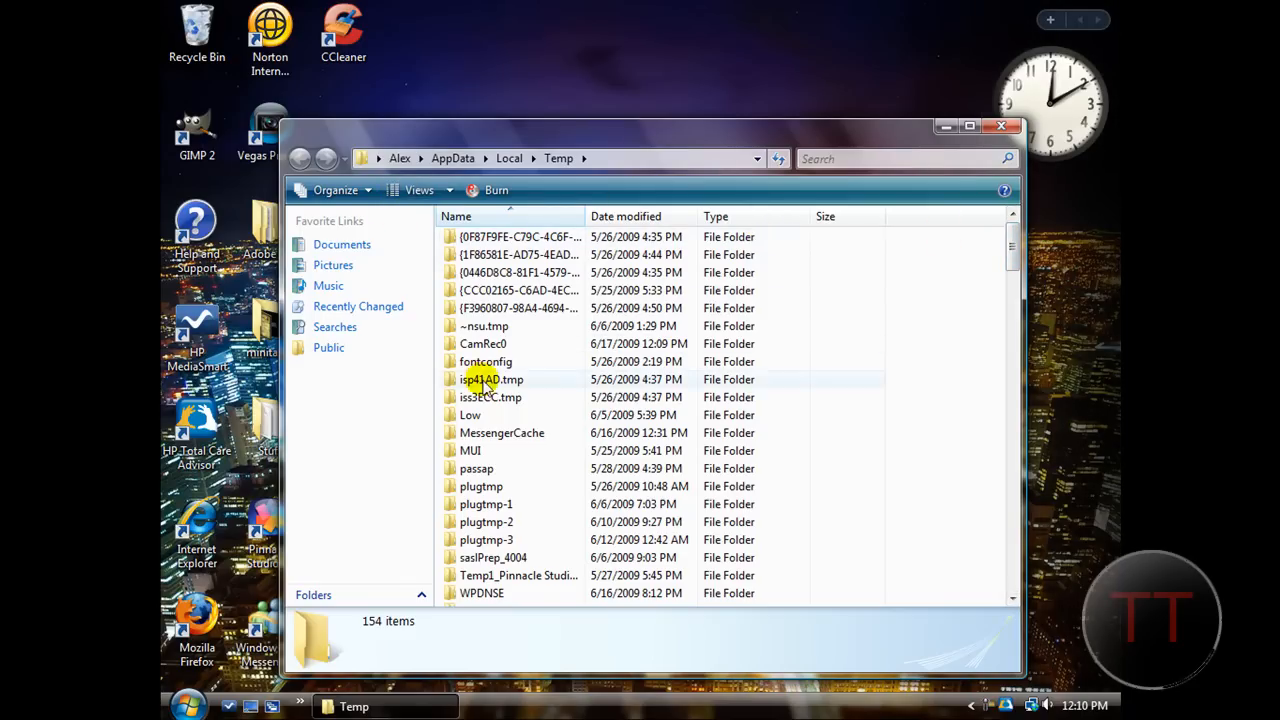
scroll("down", 3)
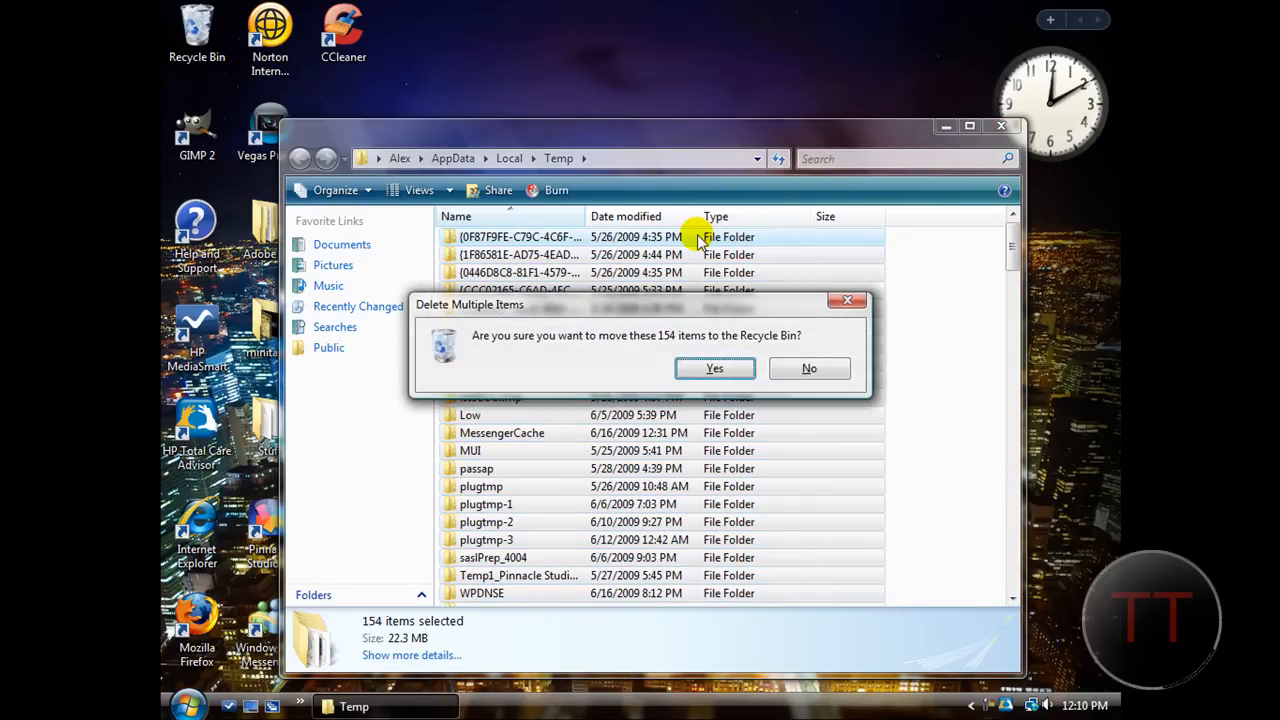
Step: Delete all 154 Temp items to the Recycle Bin, skipping CamRec0, JET2AC7.tmp and the logger file
left_click(808, 368)
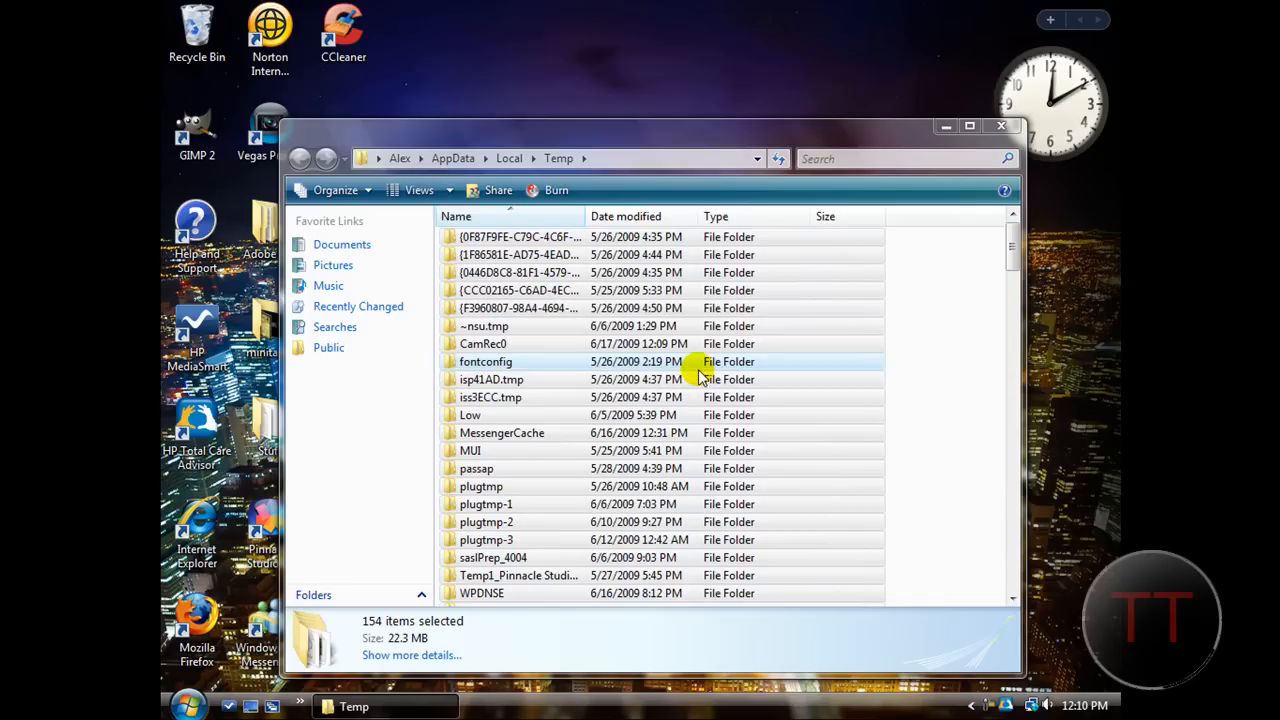
key("Delete")
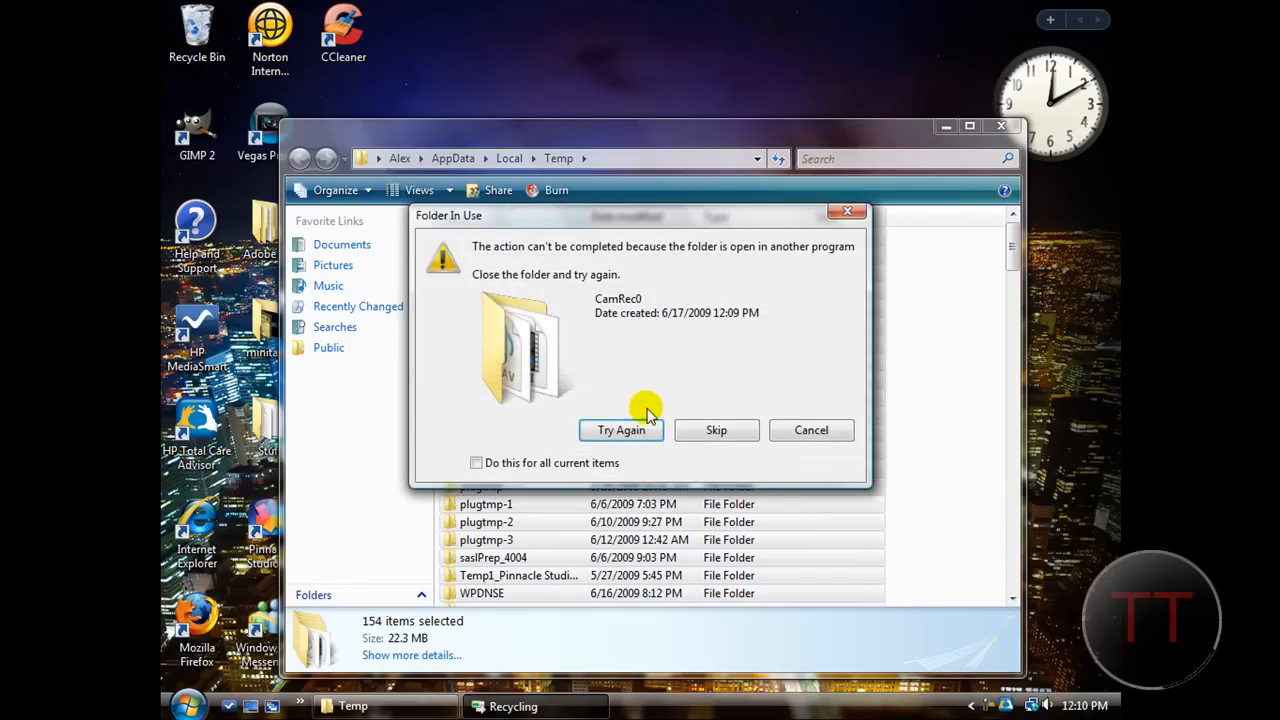
left_click(716, 428)
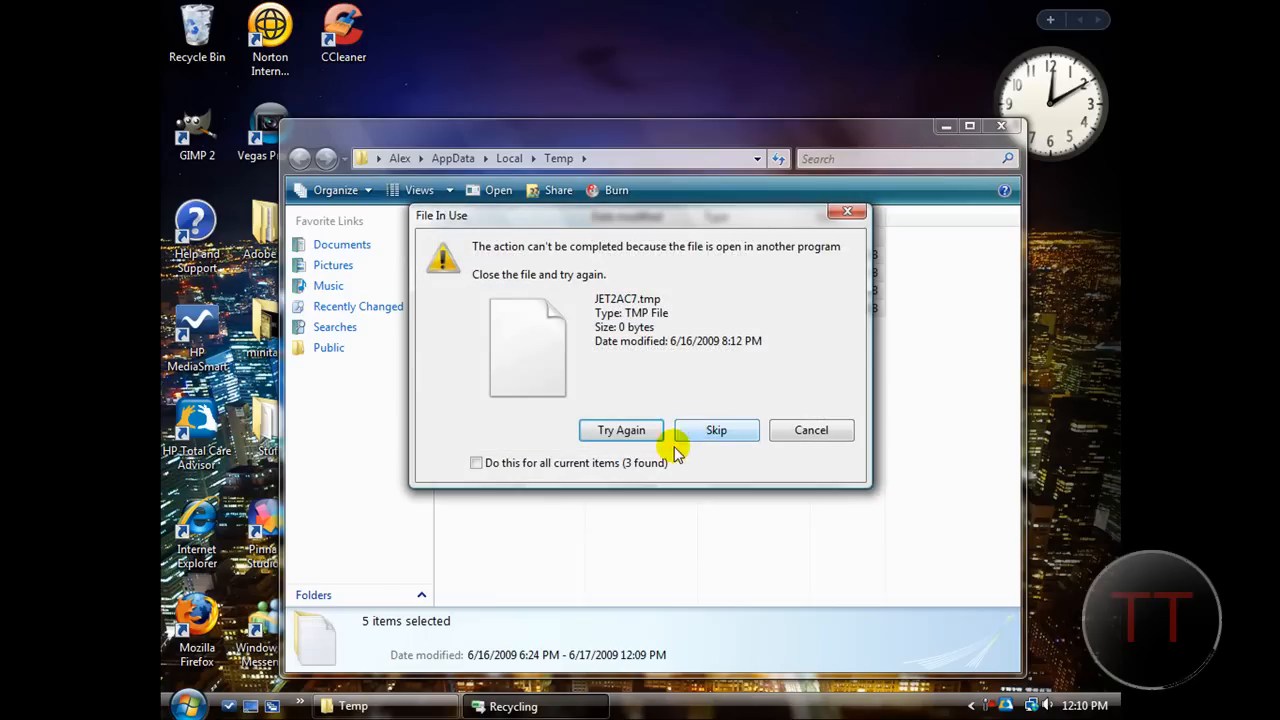
left_click(716, 428)
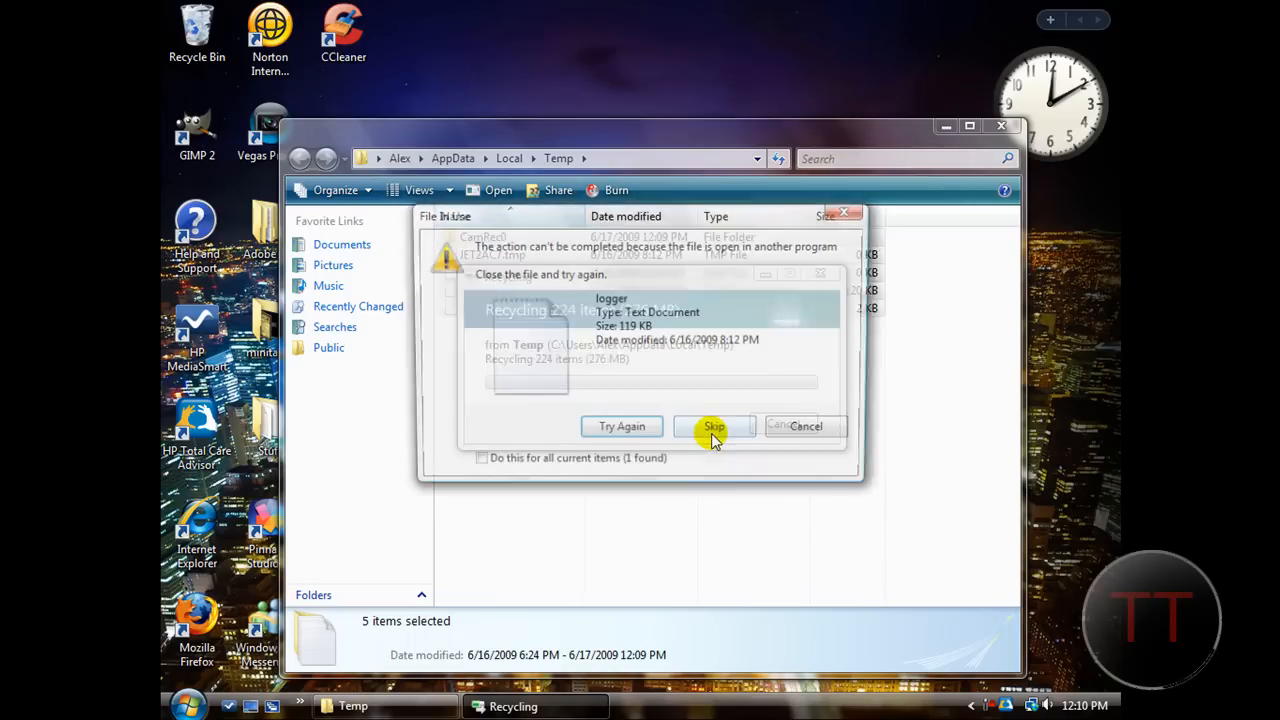
left_click(714, 426)
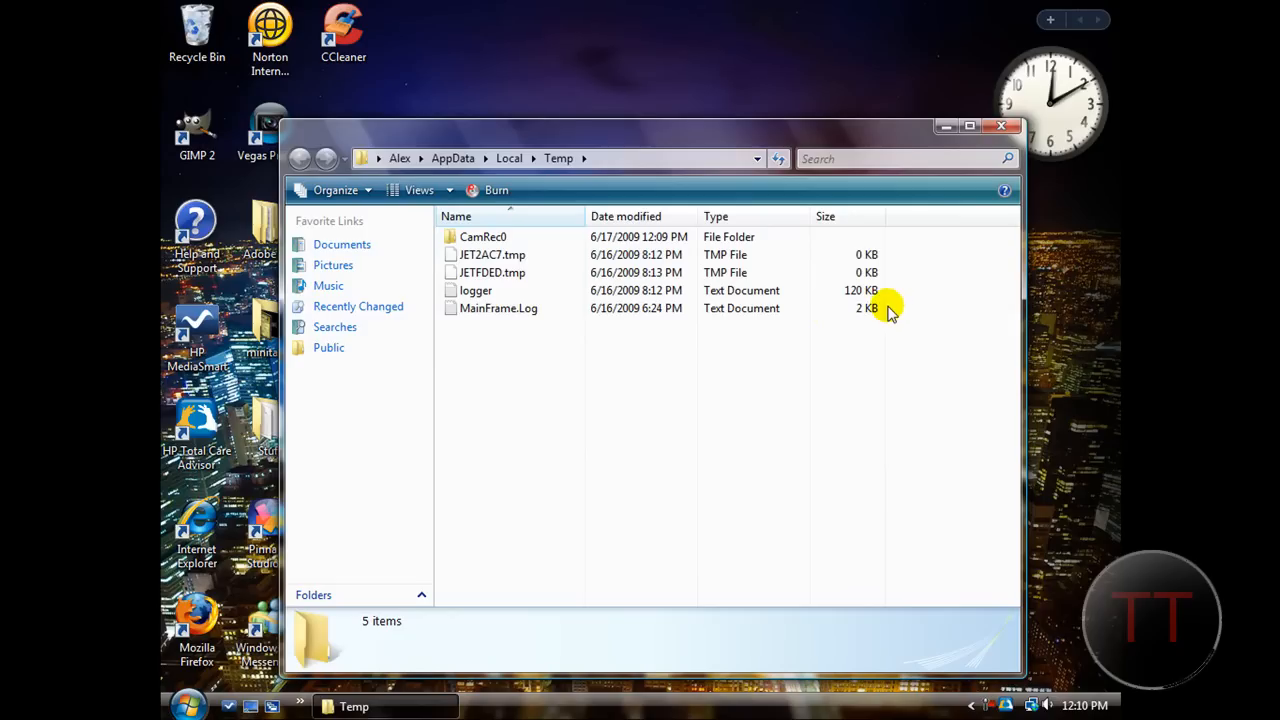
mouse_move(920, 320)
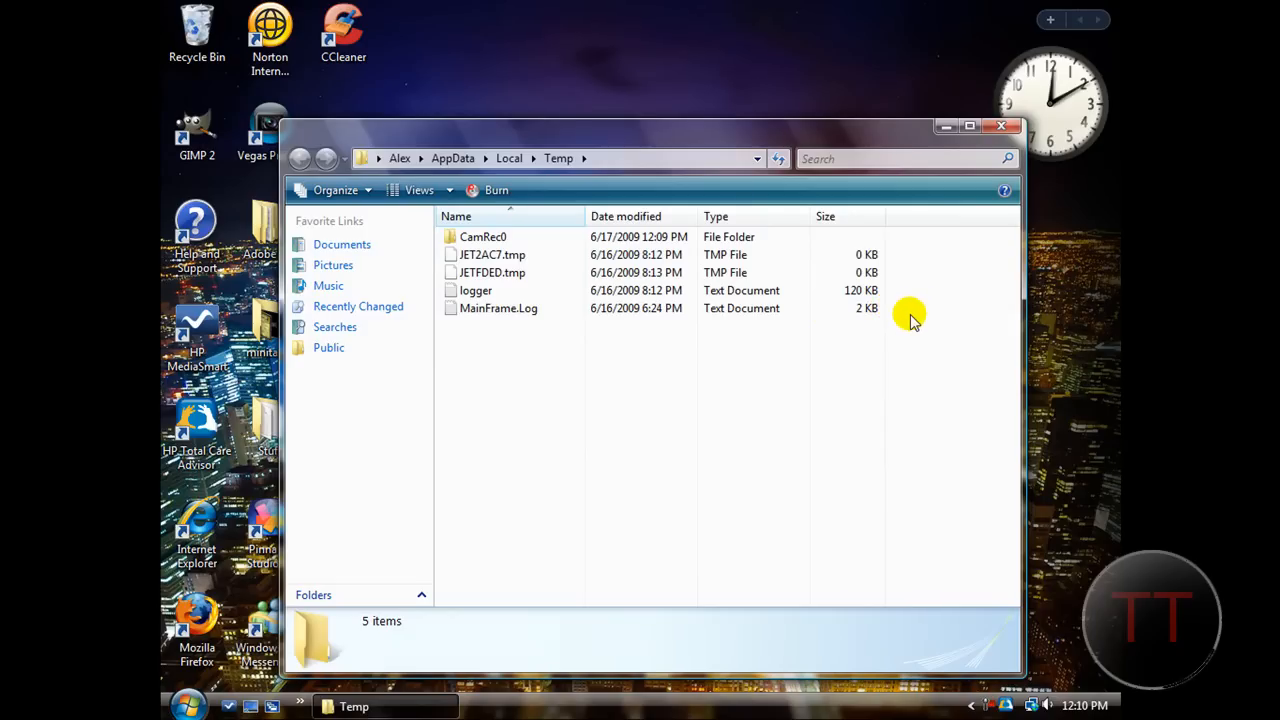
mouse_move(924, 312)
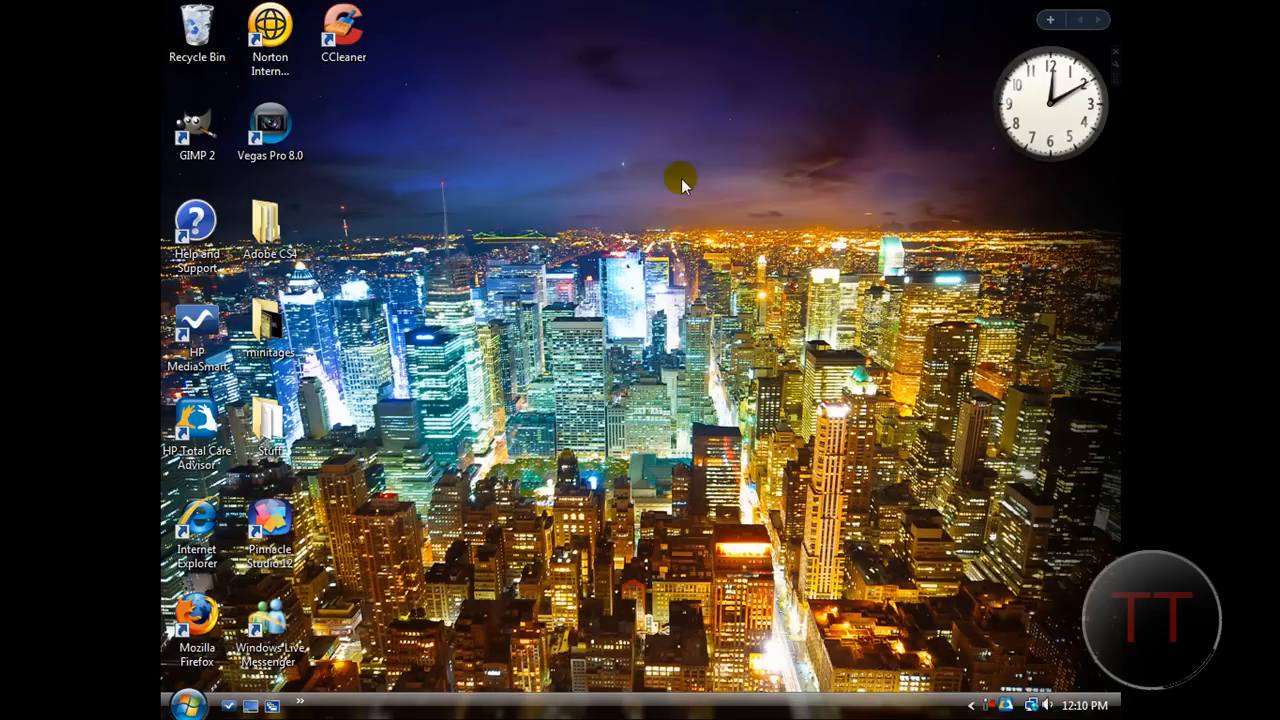
mouse_move(700, 192)
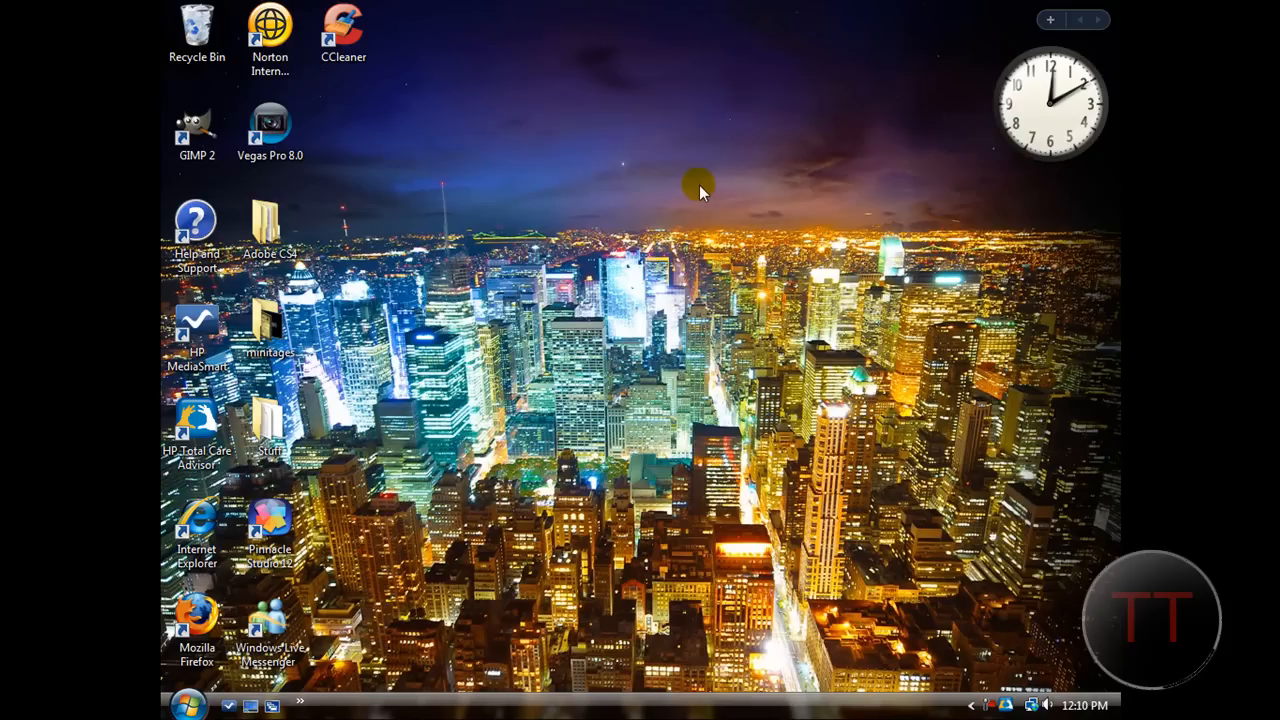
mouse_move(684, 212)
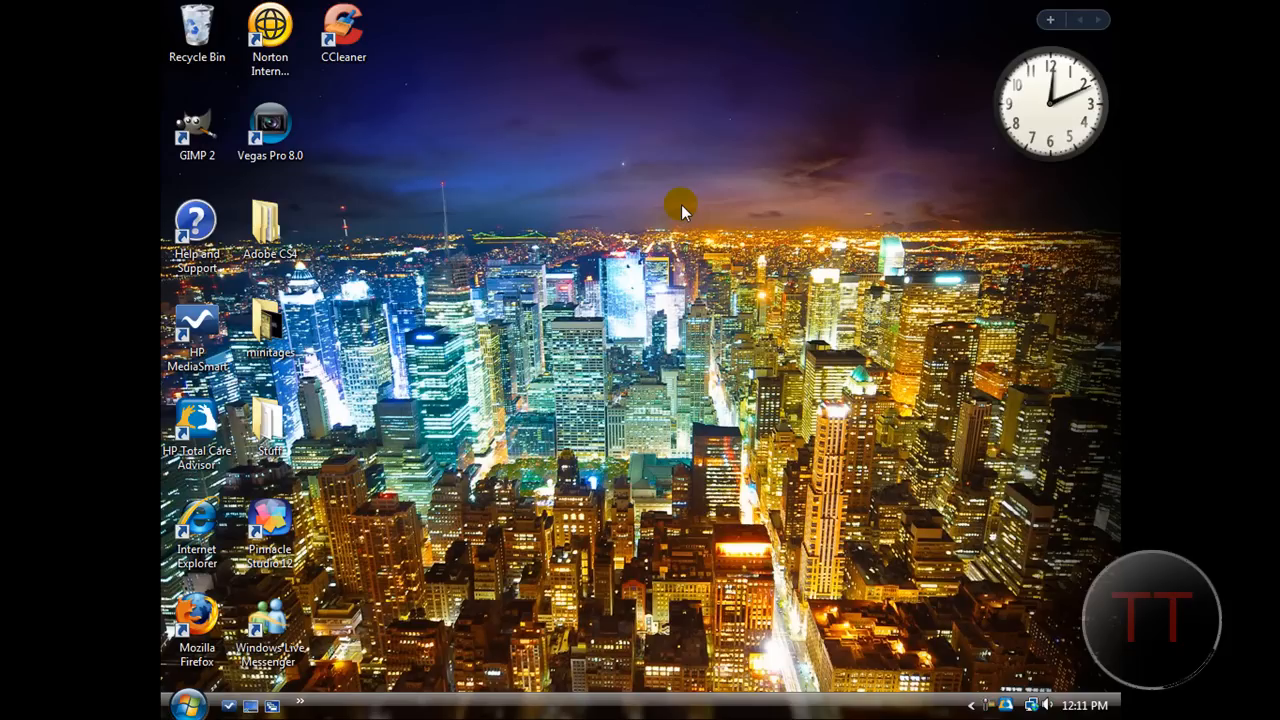
mouse_move(990, 704)
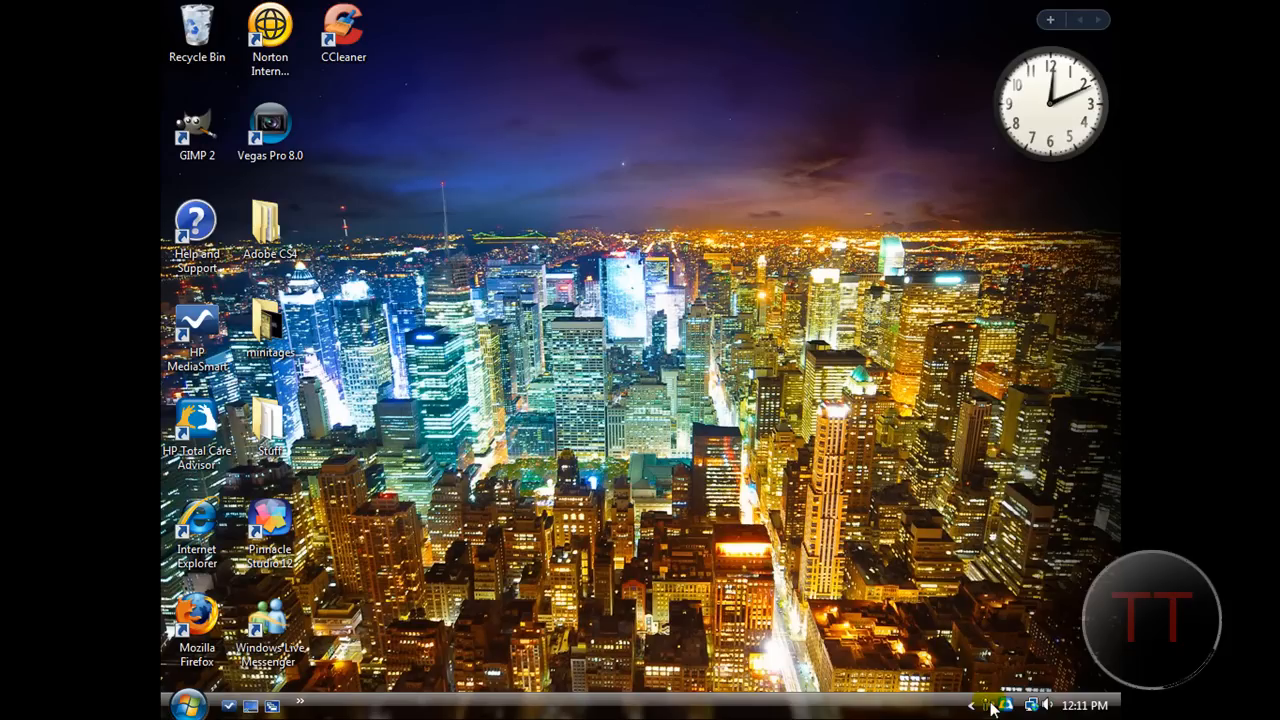